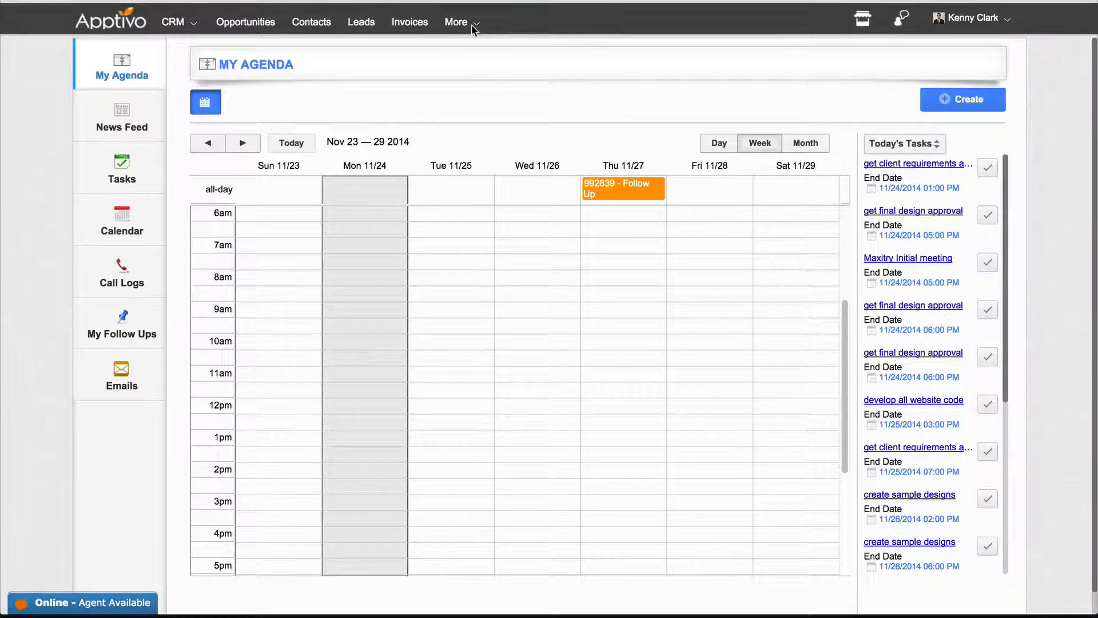
Step: Reveal the additional apps menu from the top bar to reach Human Resources
{"action": "left_click", "coordinate": [455, 21]}
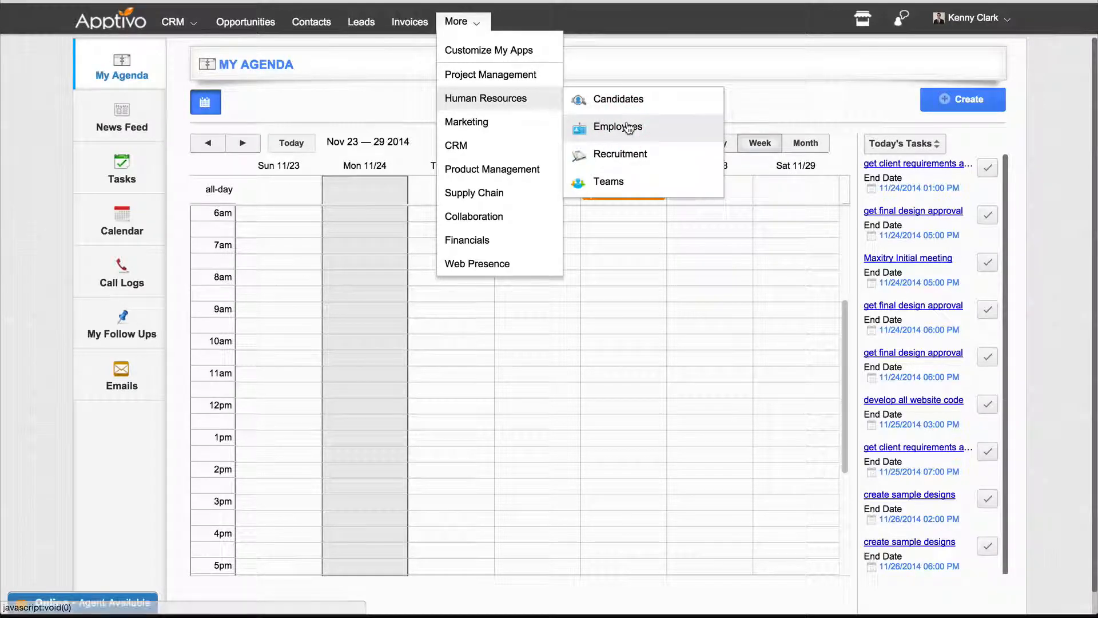
Step: Enter the Employees app and show all fourteen employees under By Directory
{"action": "left_click", "coordinate": [617, 127]}
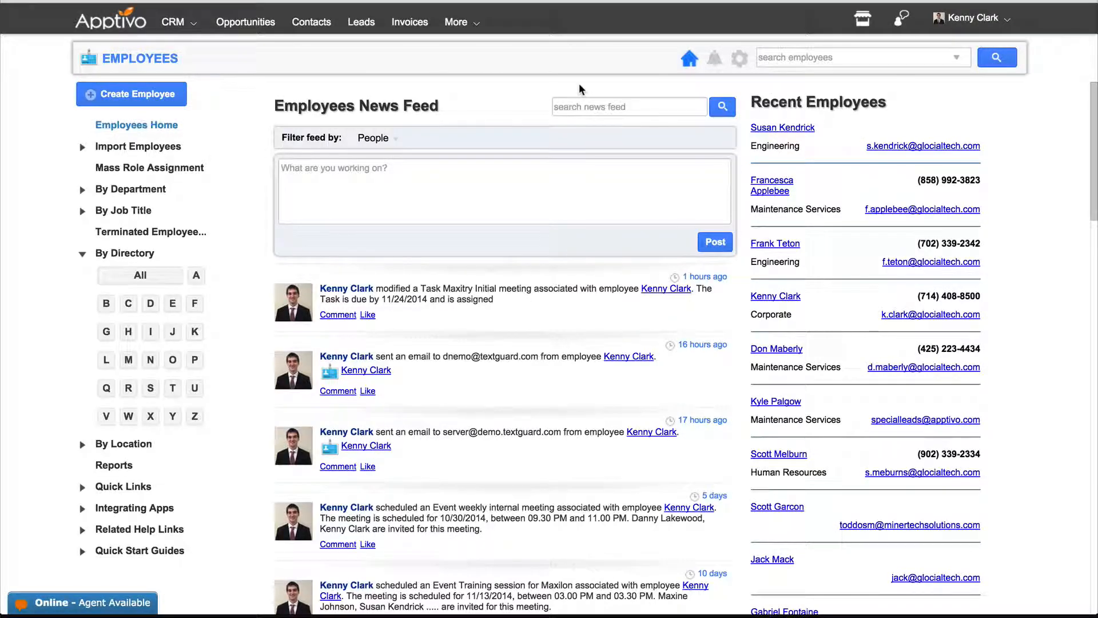
{"action": "mouse_move", "coordinate": [147, 258]}
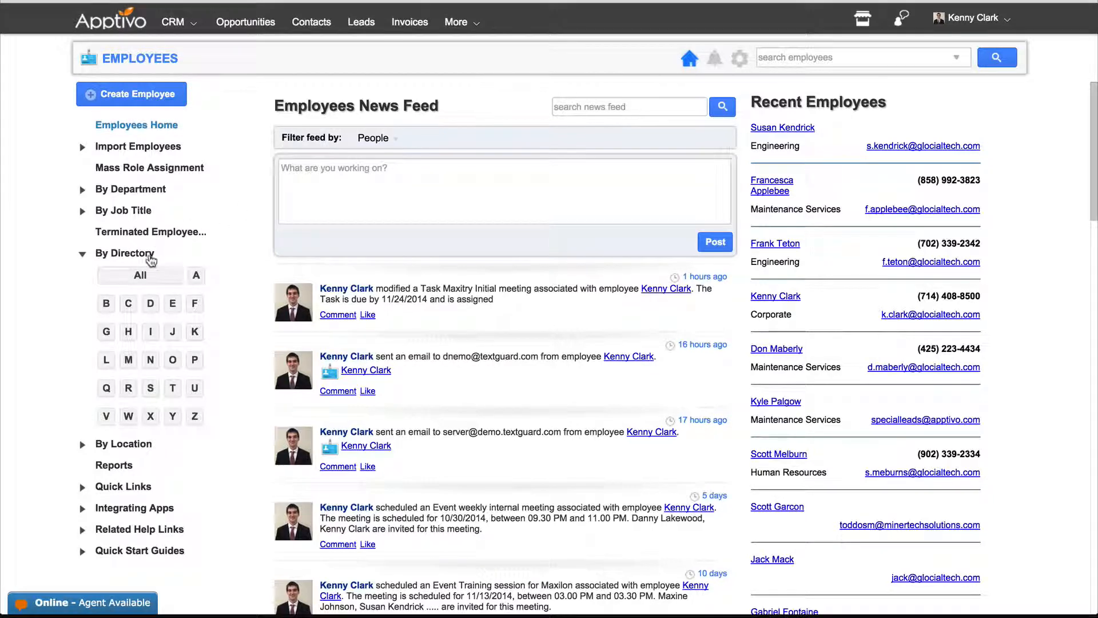
{"action": "left_click", "coordinate": [141, 274]}
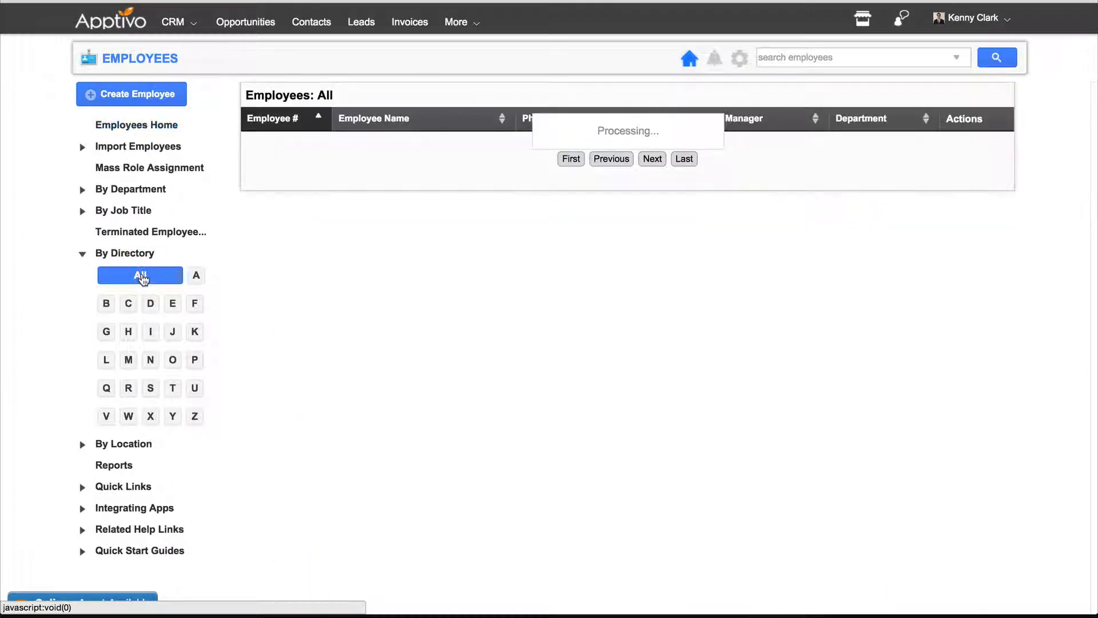
{"action": "left_click", "coordinate": [141, 274]}
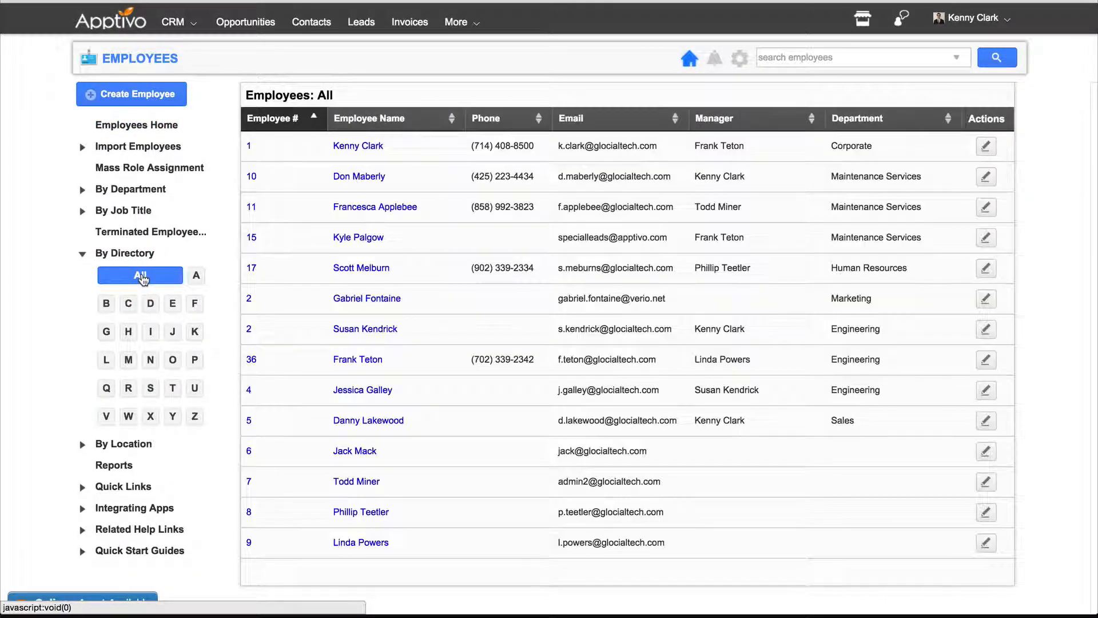
{"action": "mouse_move", "coordinate": [373, 224]}
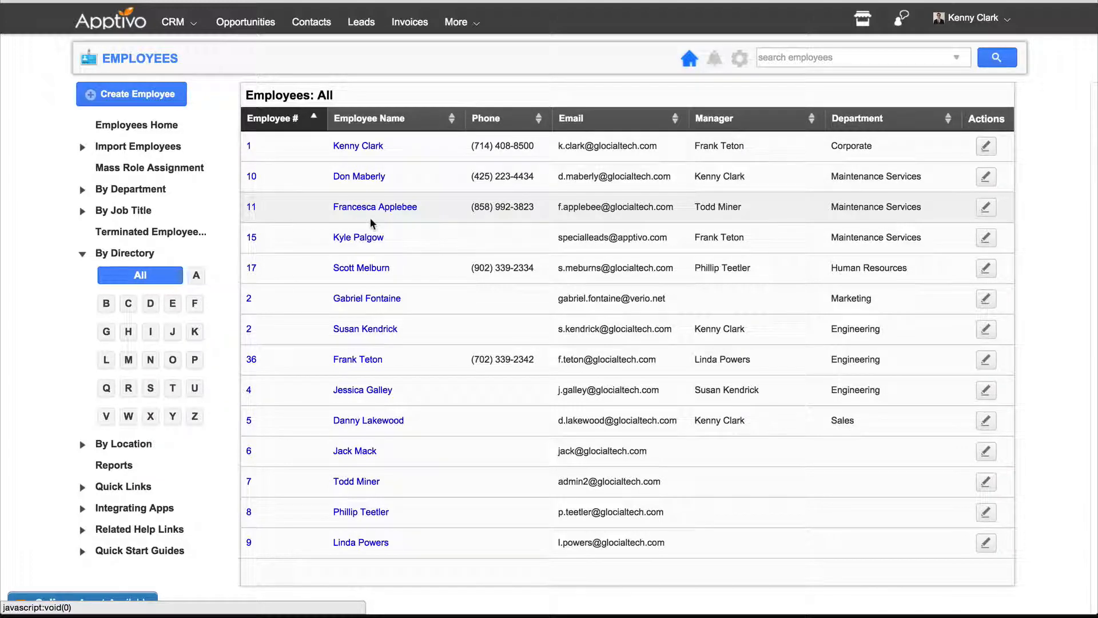
{"action": "mouse_move", "coordinate": [368, 185]}
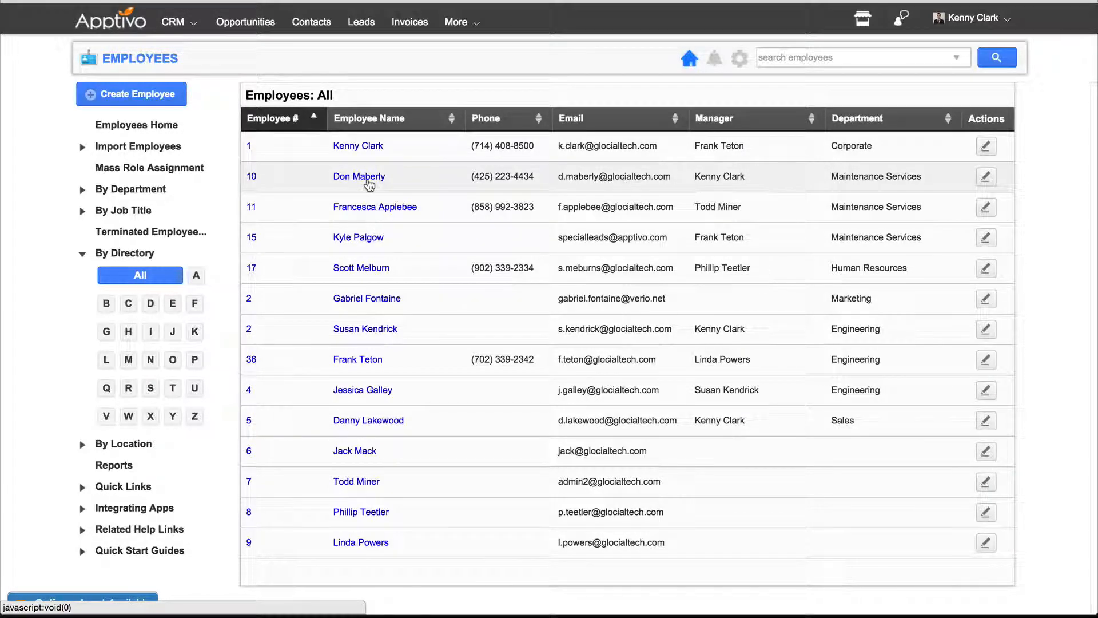
{"action": "left_click", "coordinate": [359, 176]}
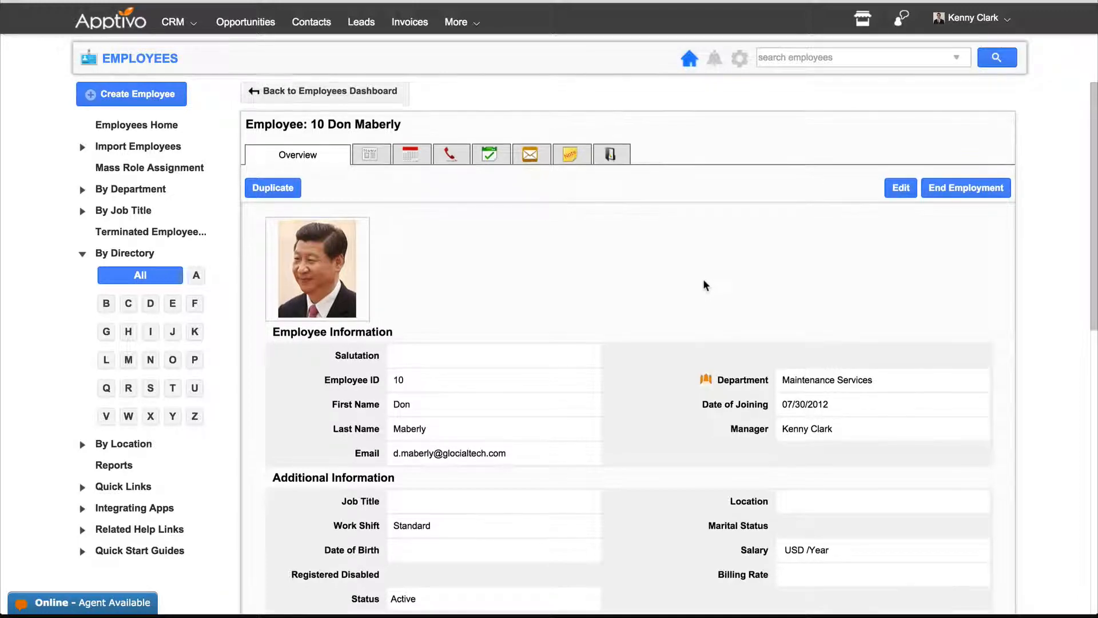
{"action": "scroll", "scroll_direction": "down", "scroll_amount": 3}
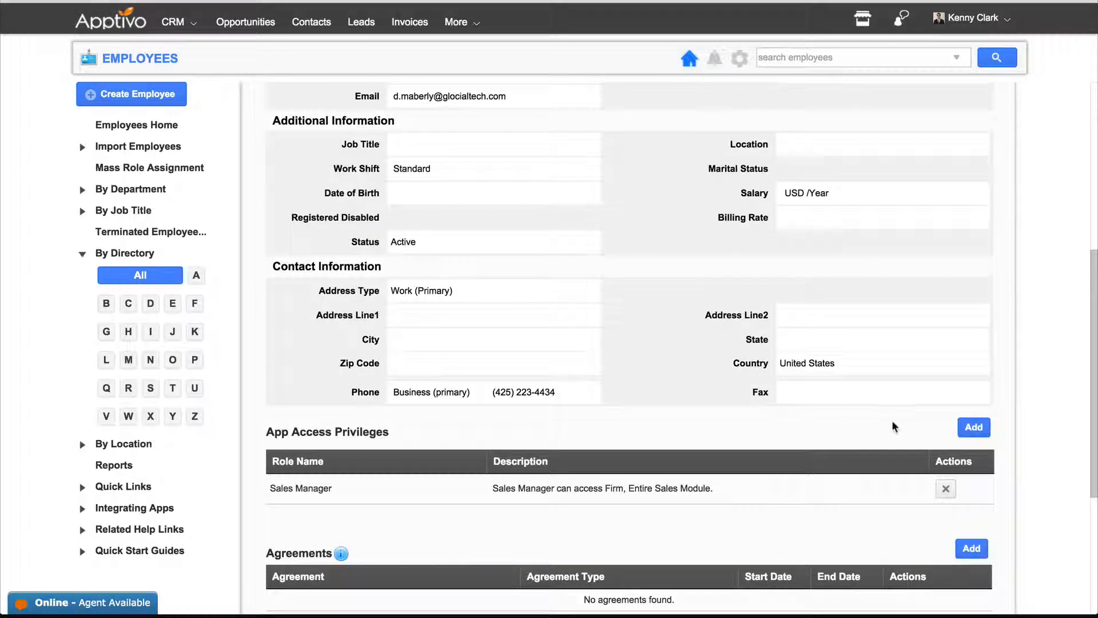
{"action": "left_click", "coordinate": [974, 428]}
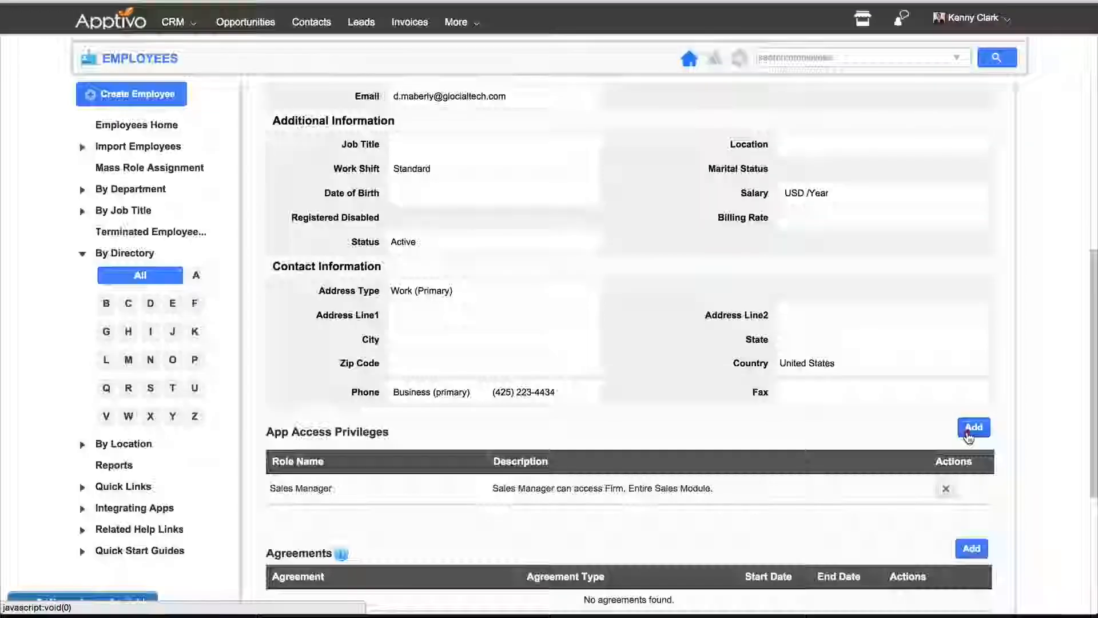
Step: Filter the Add Roles dialog to Category CRM and App Contacts
{"action": "left_click", "coordinate": [973, 426]}
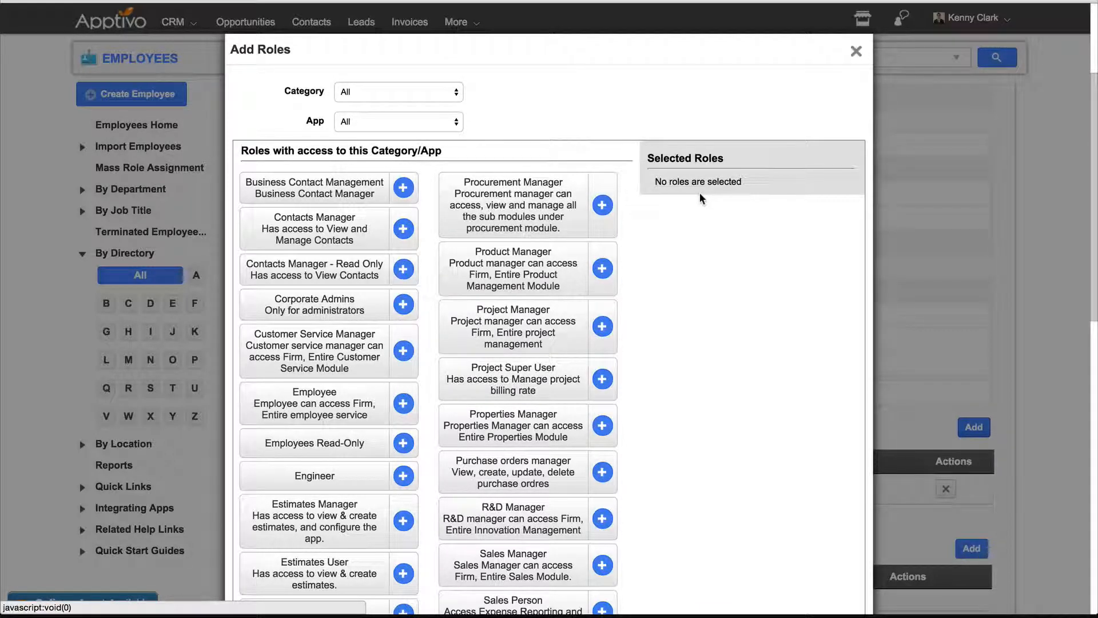
{"action": "mouse_move", "coordinate": [699, 177]}
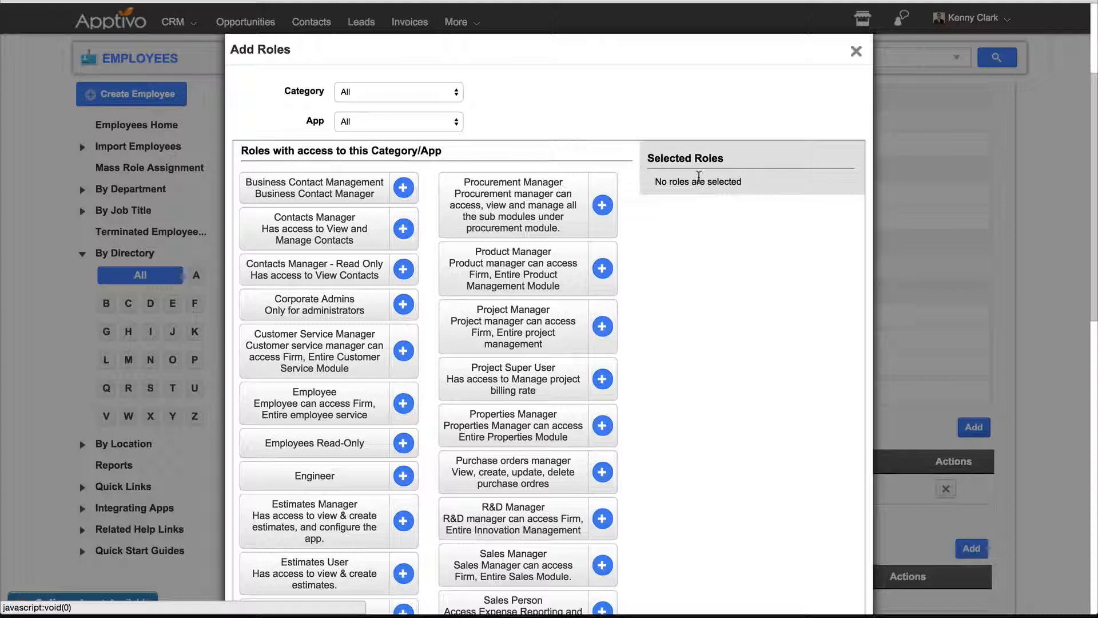
{"action": "left_click", "coordinate": [398, 91]}
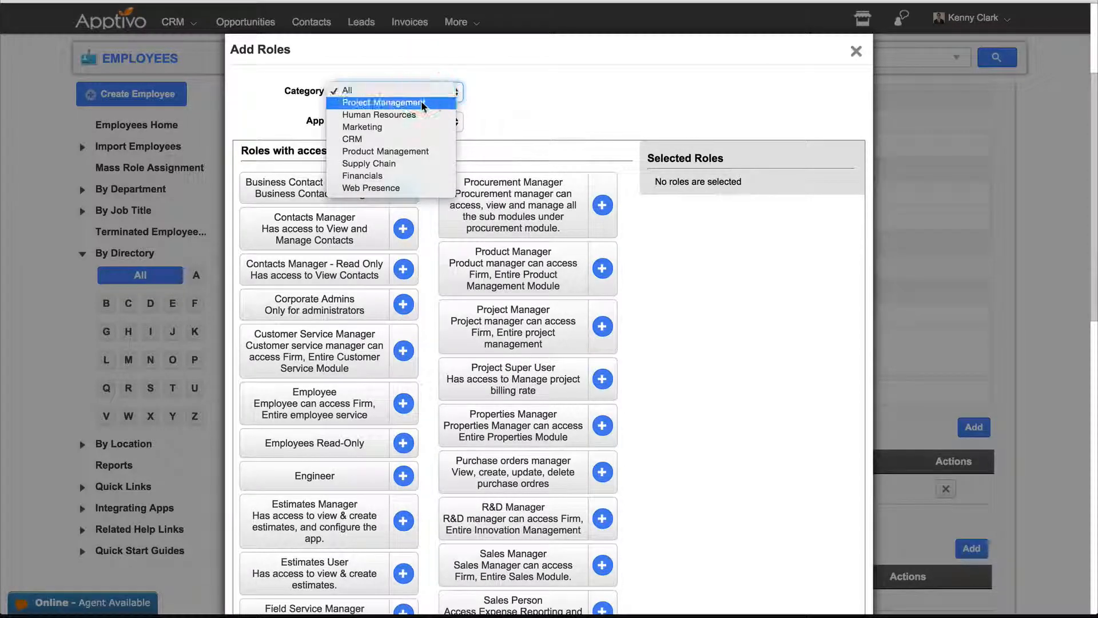
{"action": "mouse_move", "coordinate": [353, 138]}
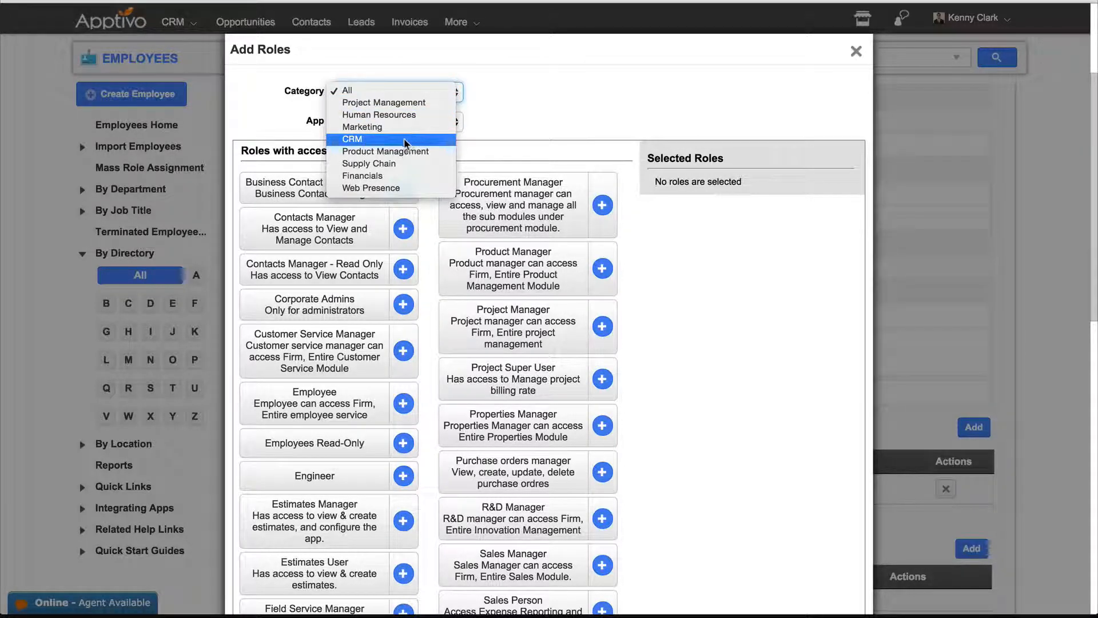
{"action": "left_click", "coordinate": [353, 139]}
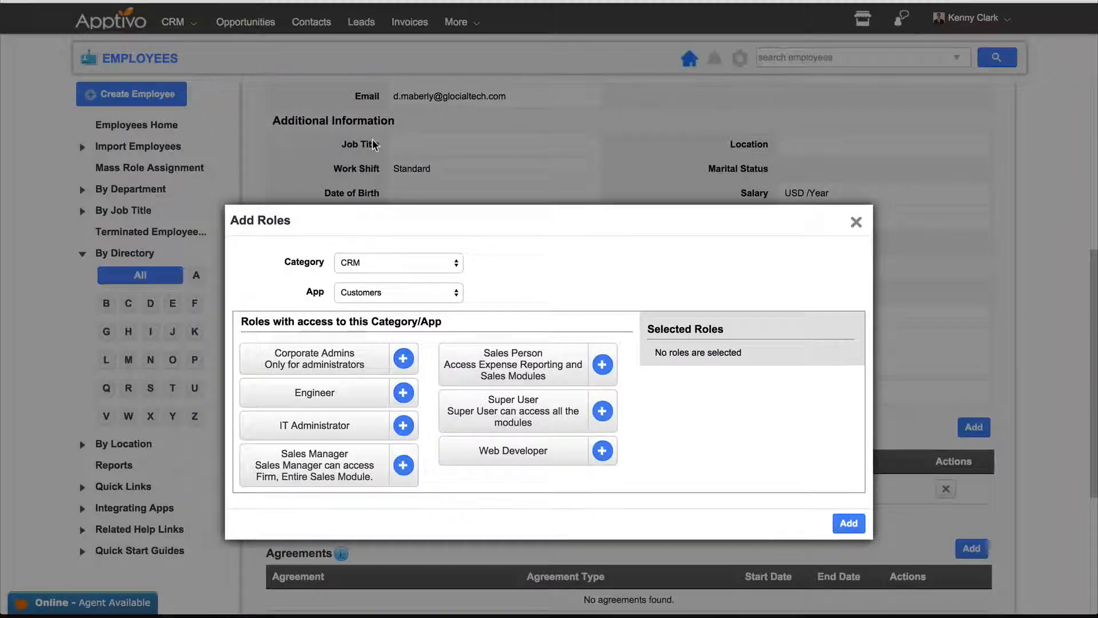
{"action": "left_click", "coordinate": [398, 293]}
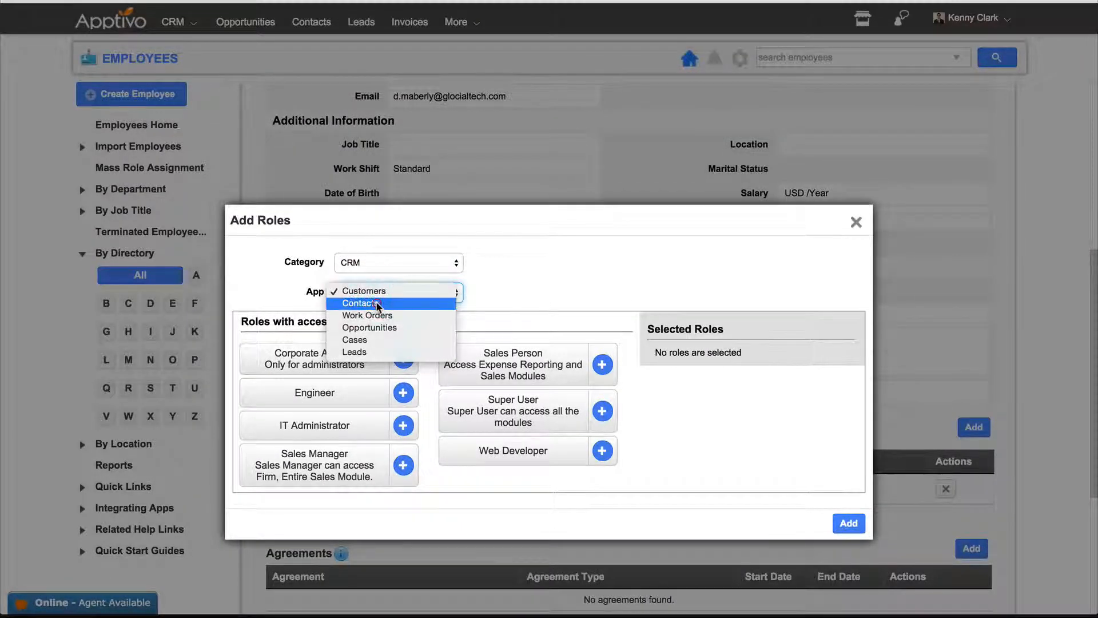
{"action": "left_click", "coordinate": [359, 303]}
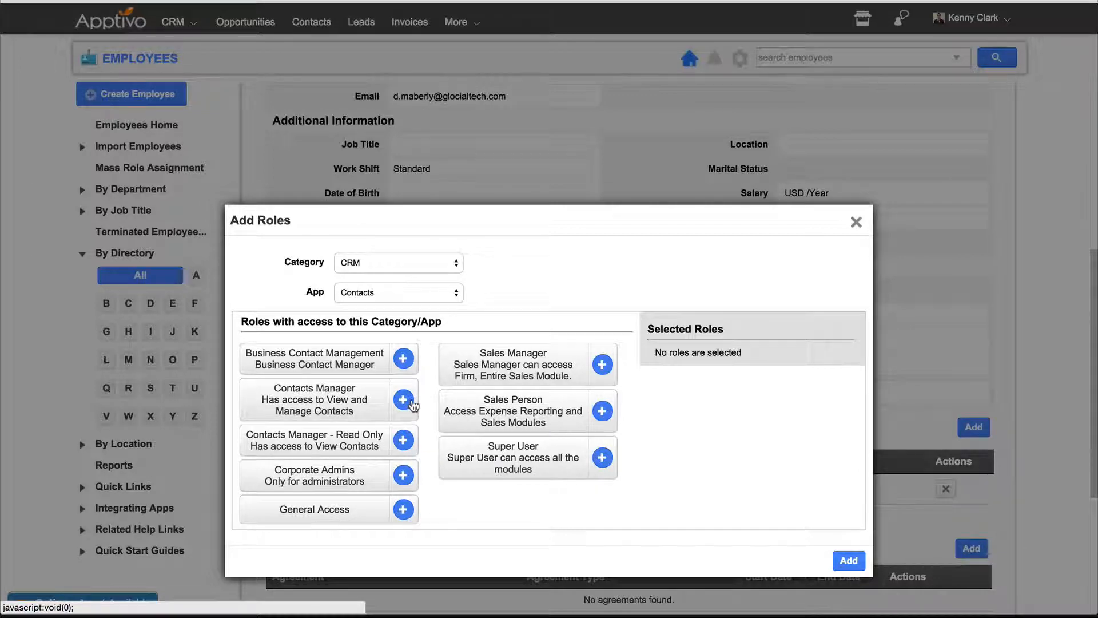
Step: Move Contacts Manager into the Selected Roles list
{"action": "left_click", "coordinate": [403, 400]}
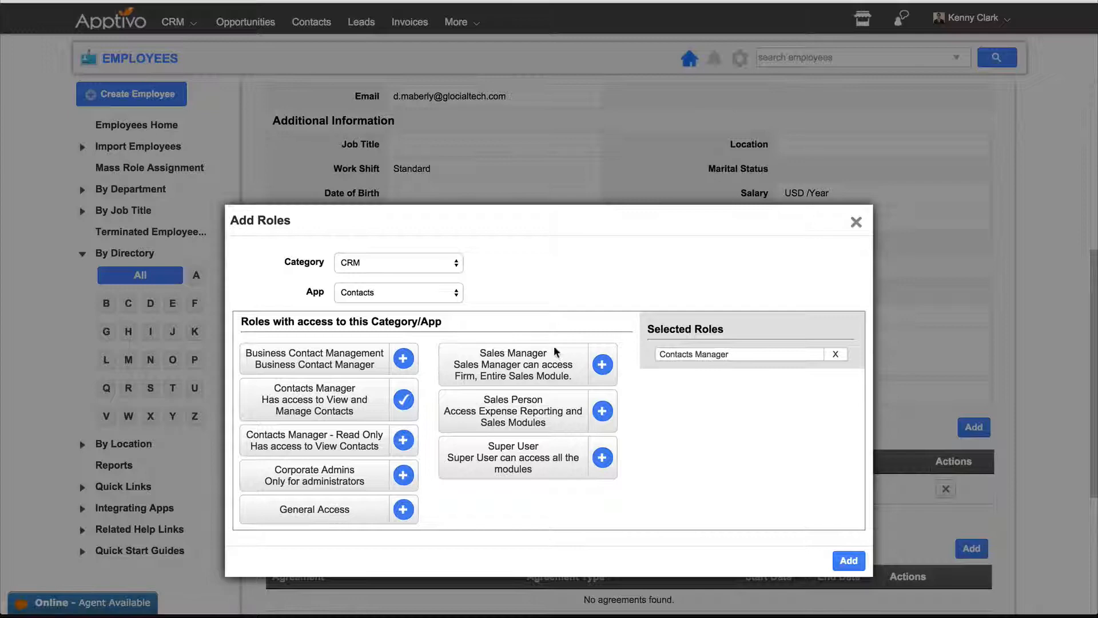
{"action": "mouse_move", "coordinate": [611, 401]}
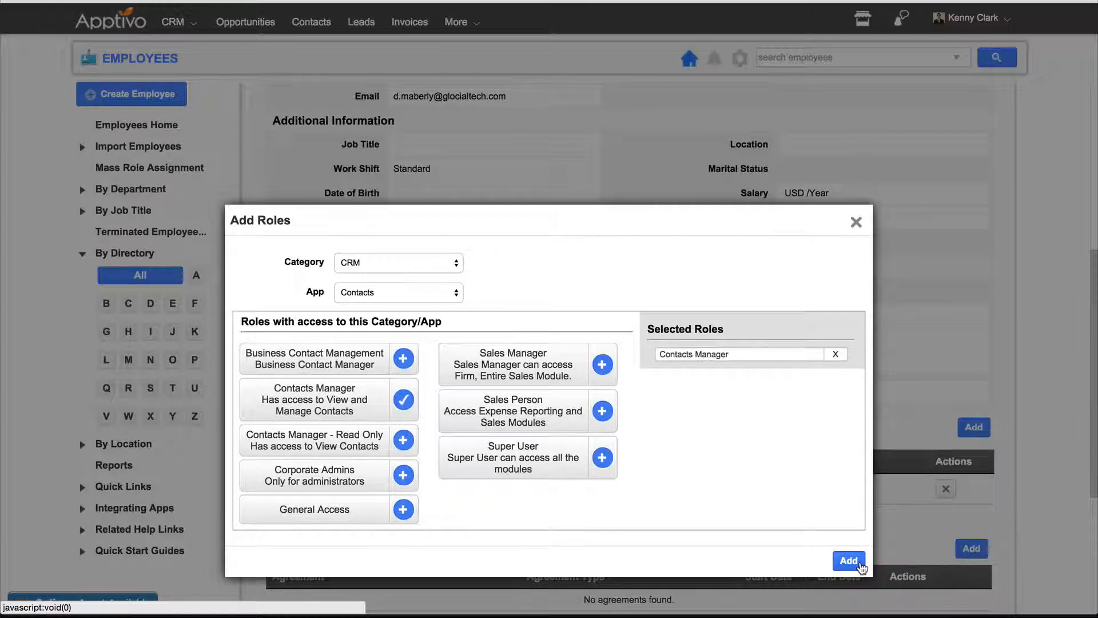
{"action": "left_click", "coordinate": [848, 561]}
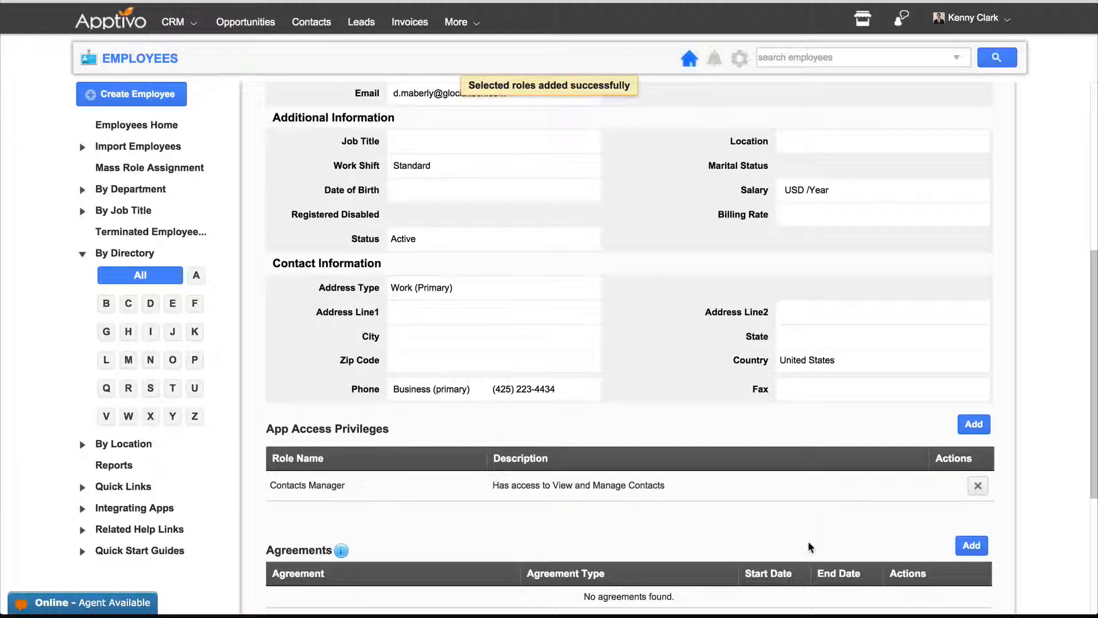
{"action": "mouse_move", "coordinate": [548, 82]}
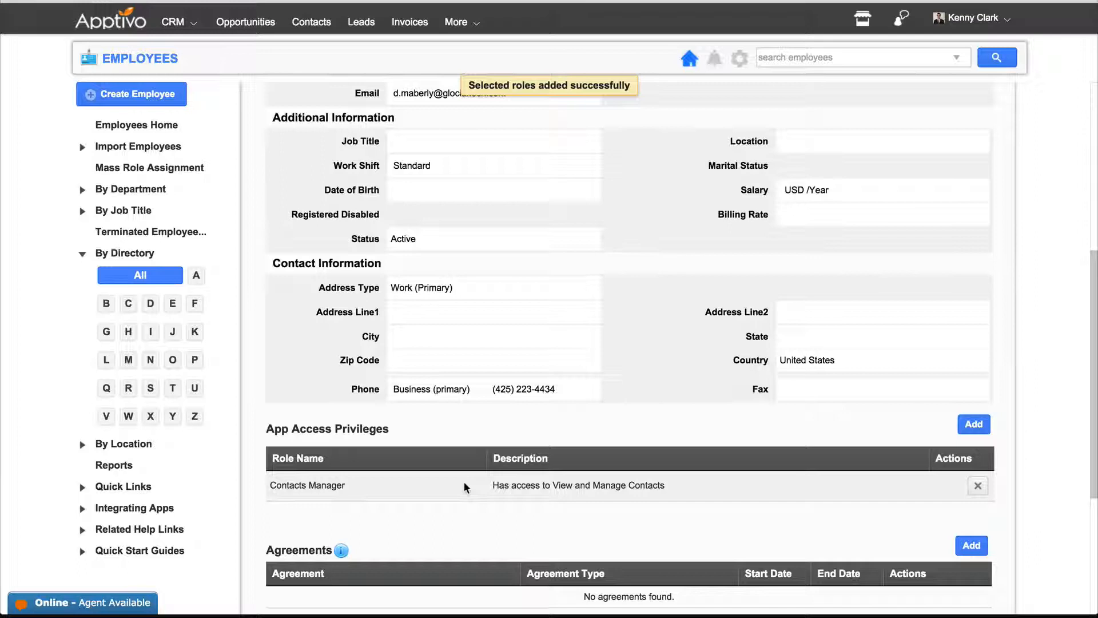
{"action": "mouse_move", "coordinate": [376, 489]}
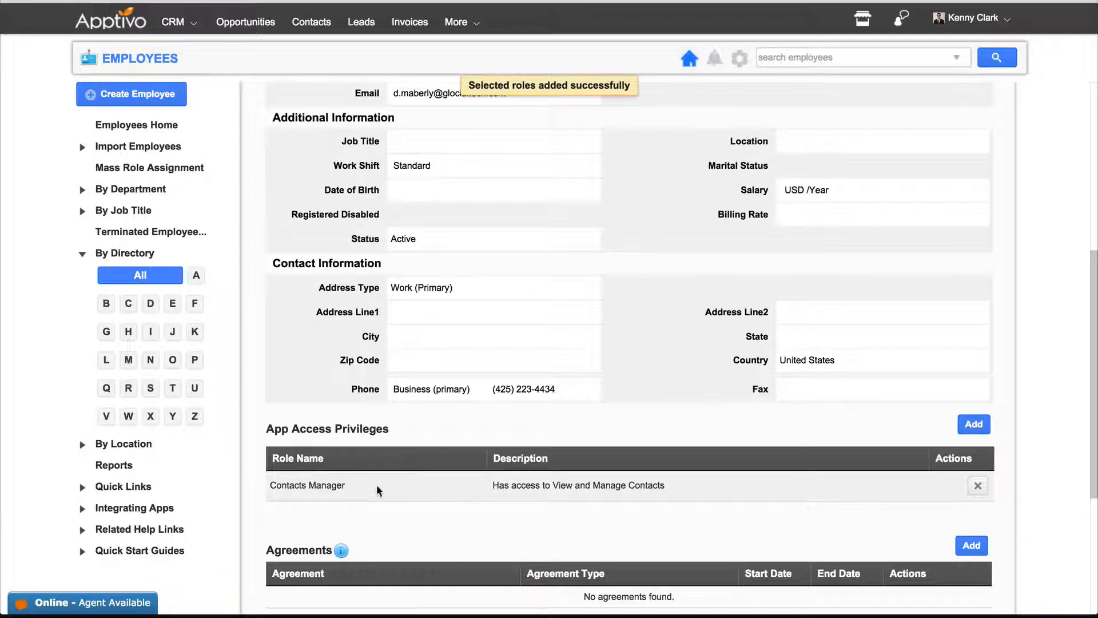